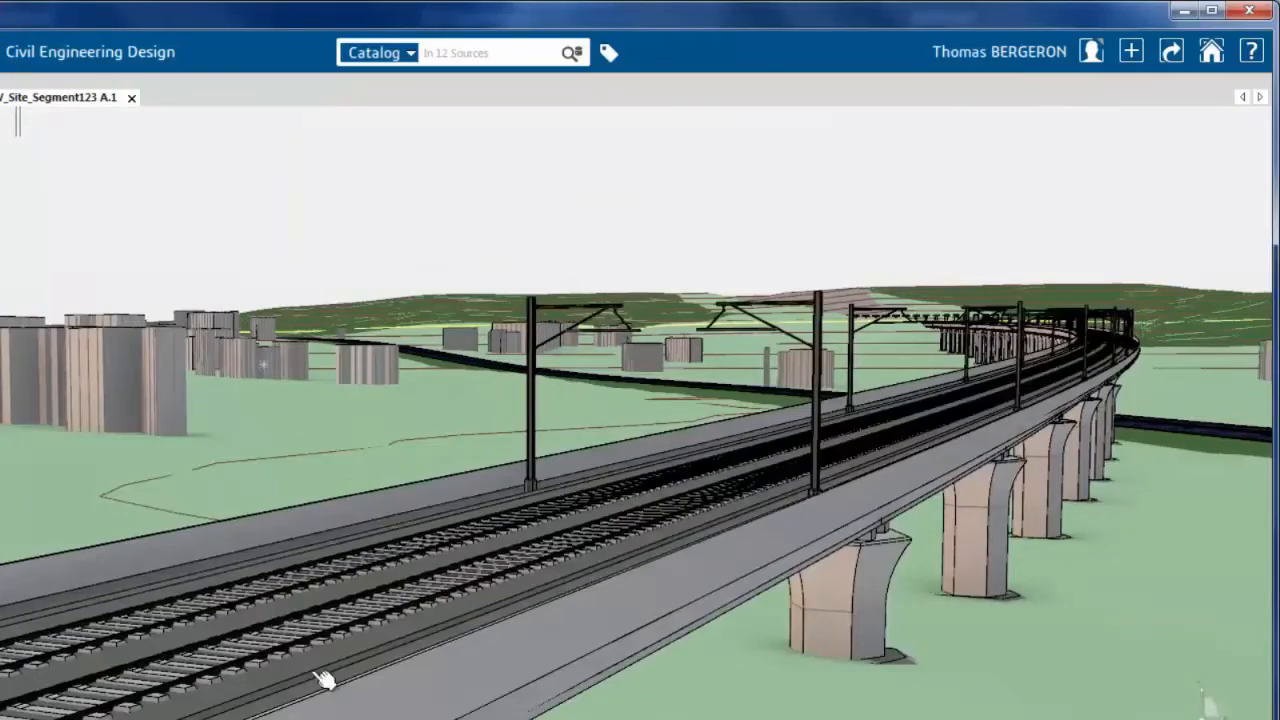
Fly along the viaduct toward the curve while the adaptive piers template is instantiated.
drag(330, 680, 498, 615)
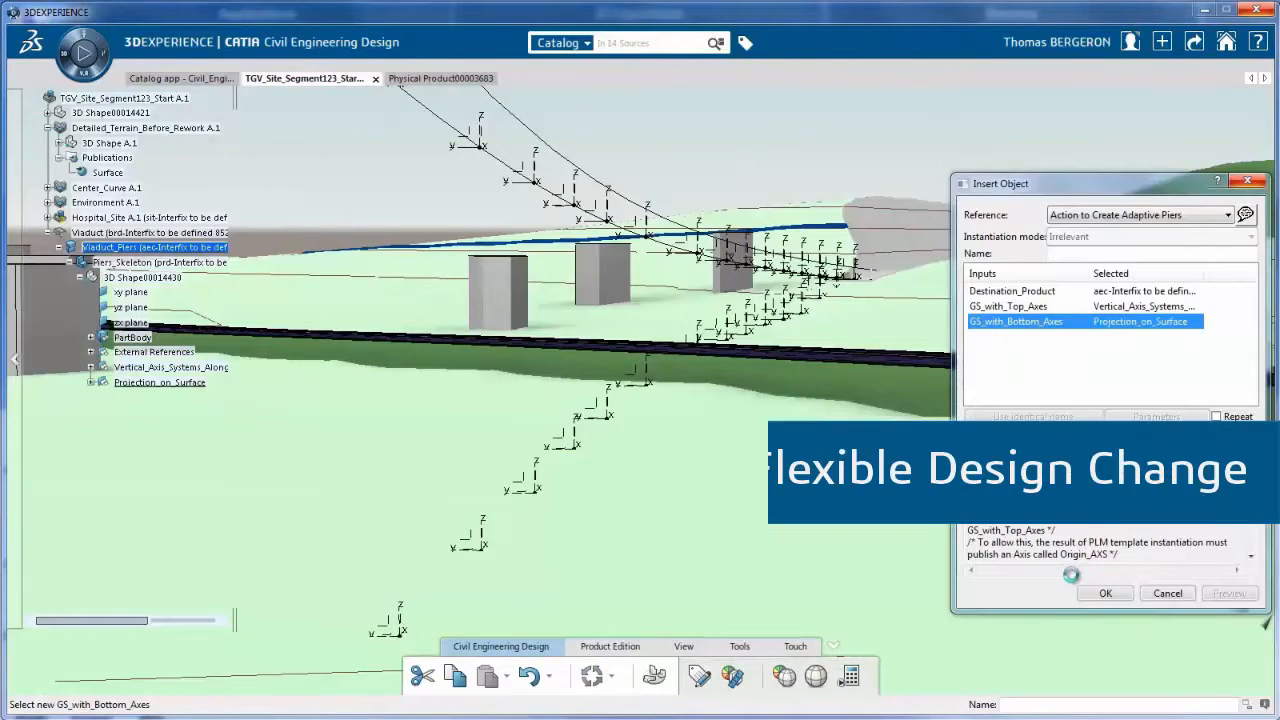
Pattern the span component along the Span 45m axes to lay out the deck spans.
click(1104, 593)
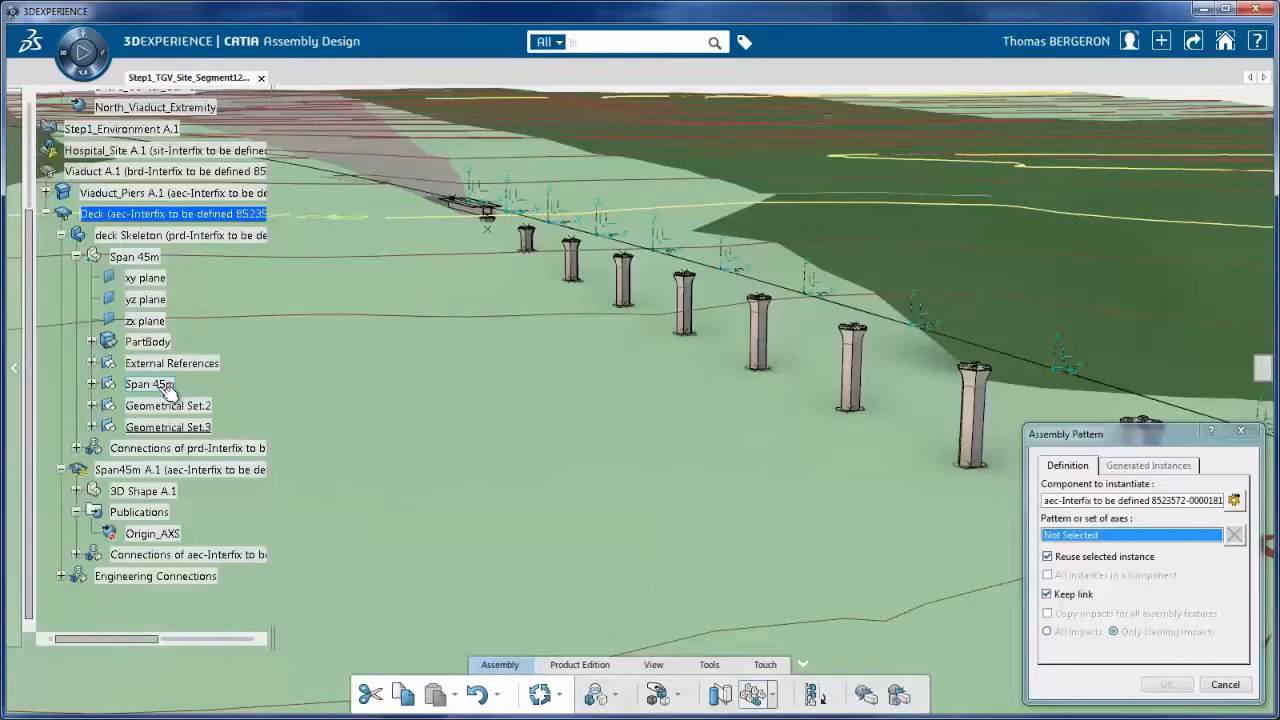
click(149, 383)
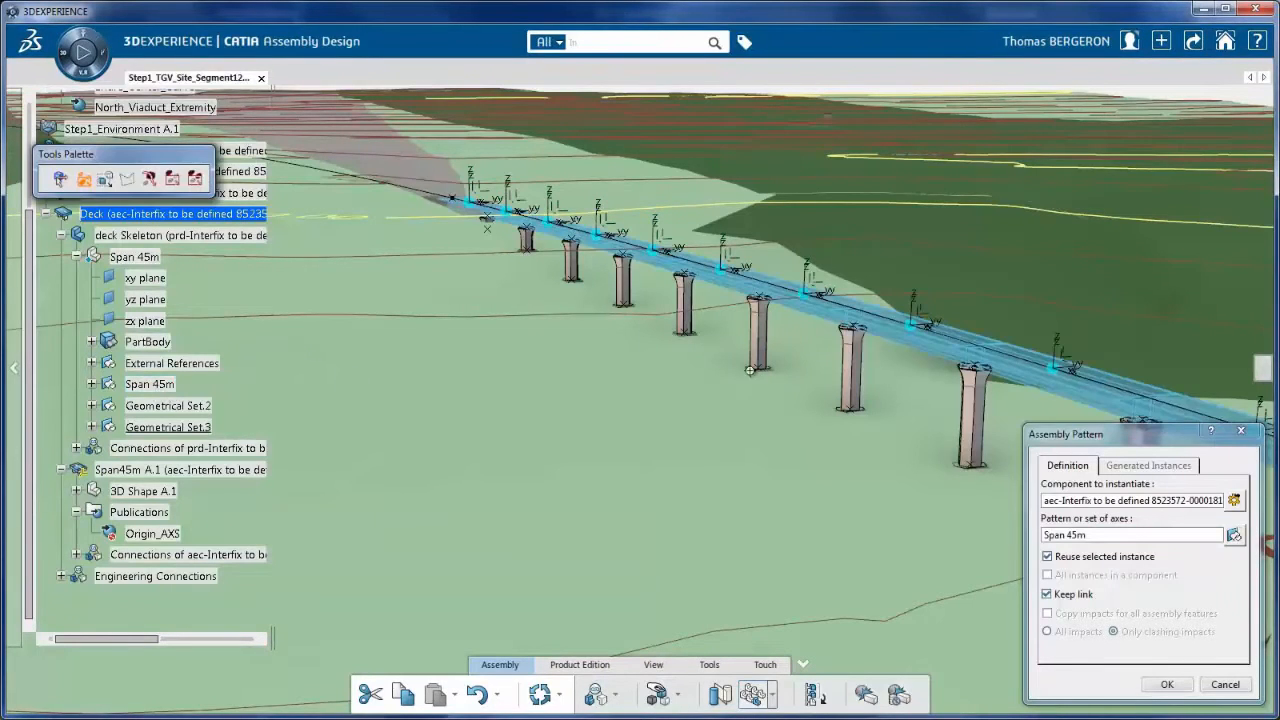
click(1166, 684)
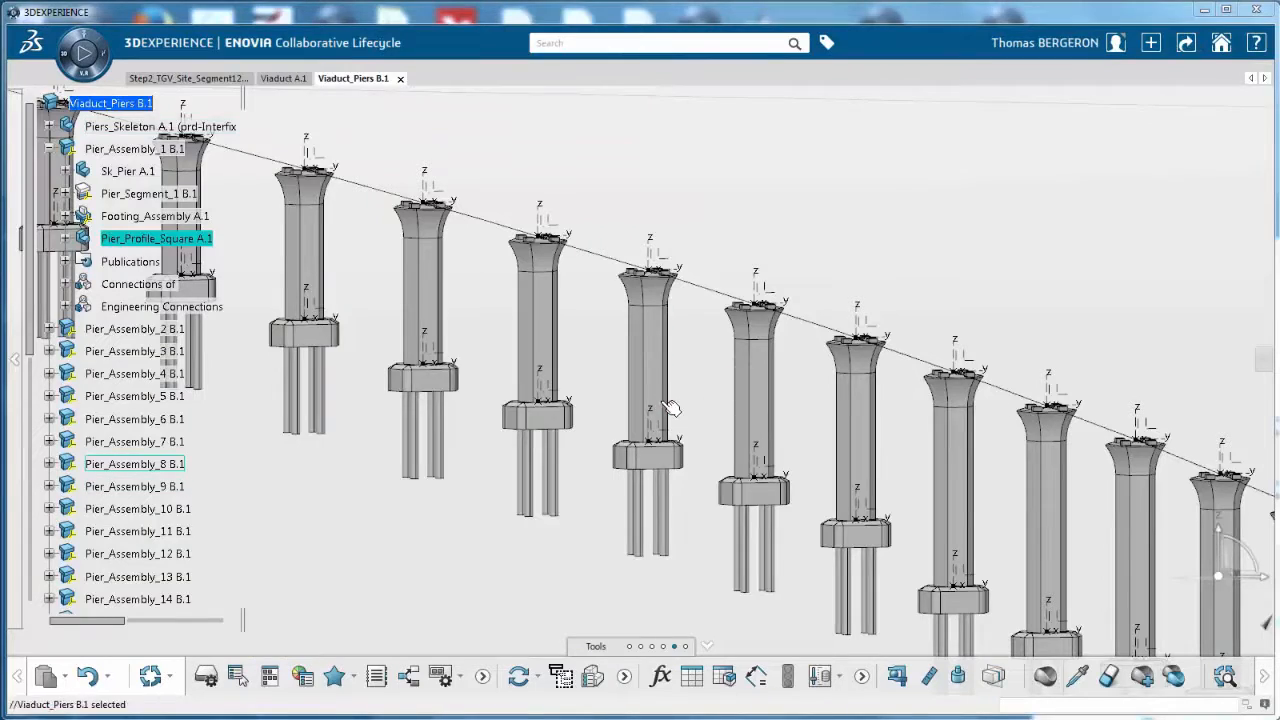
Turn the viaduct view and display the components' Major Revision Status.
drag(670, 410, 665, 417)
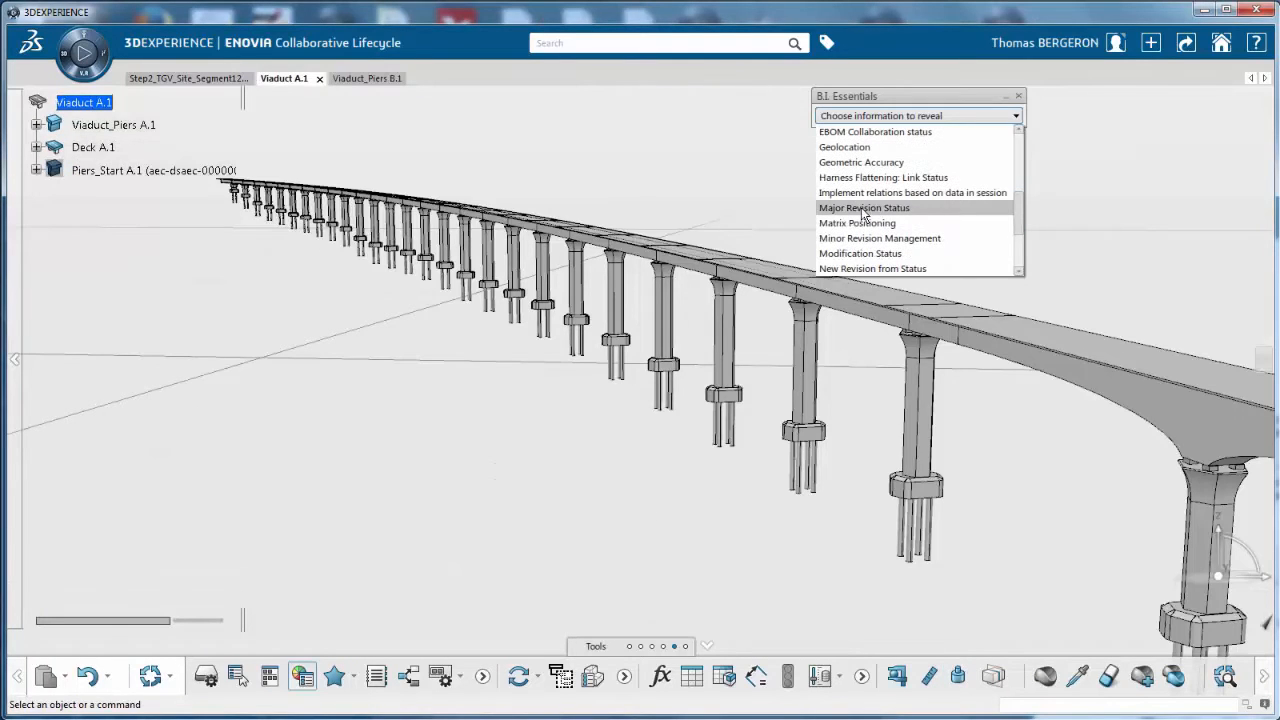
mouse_move(700, 173)
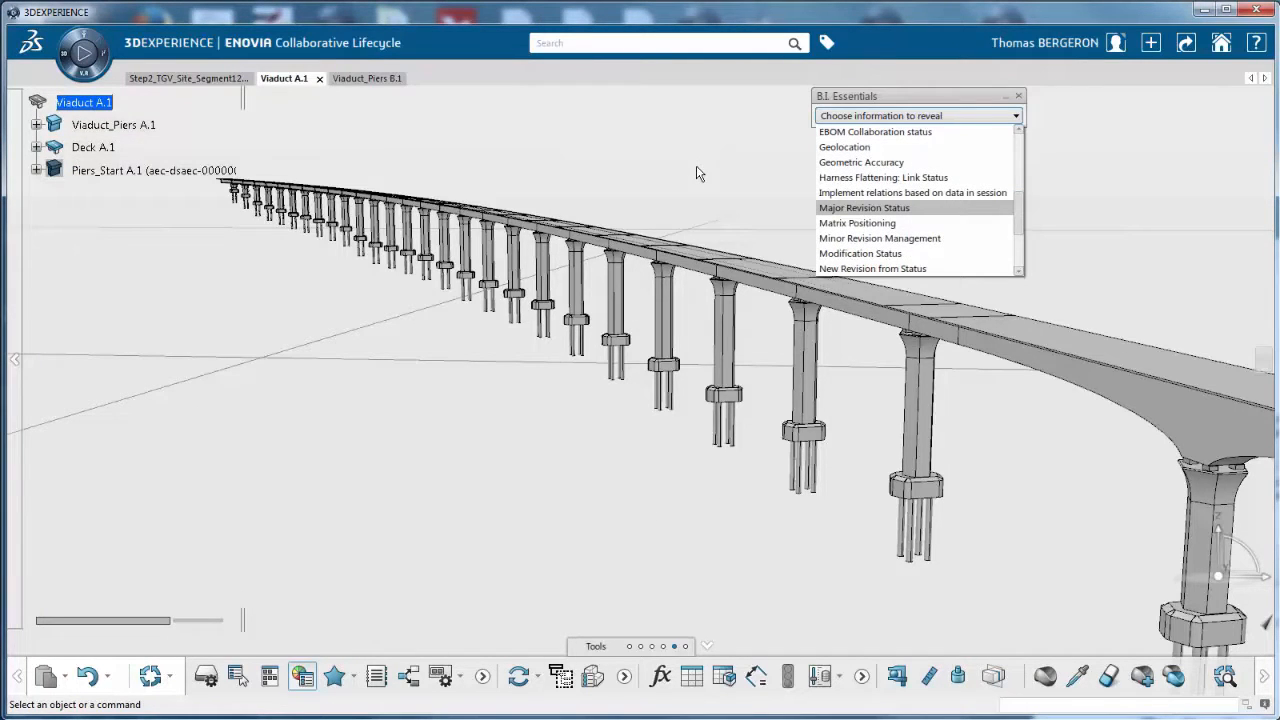
click(864, 207)
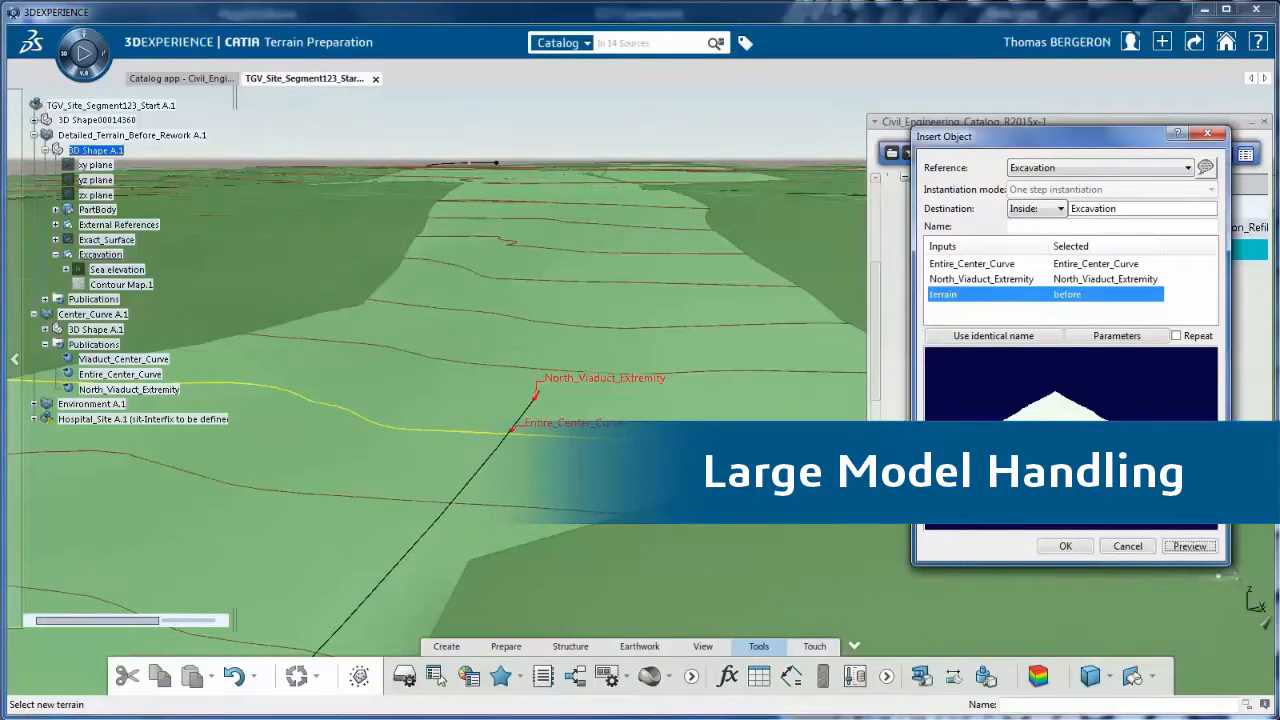
Preview the excavation, set its width and cut angle, apply it, and zoom out over the terrain.
click(1189, 546)
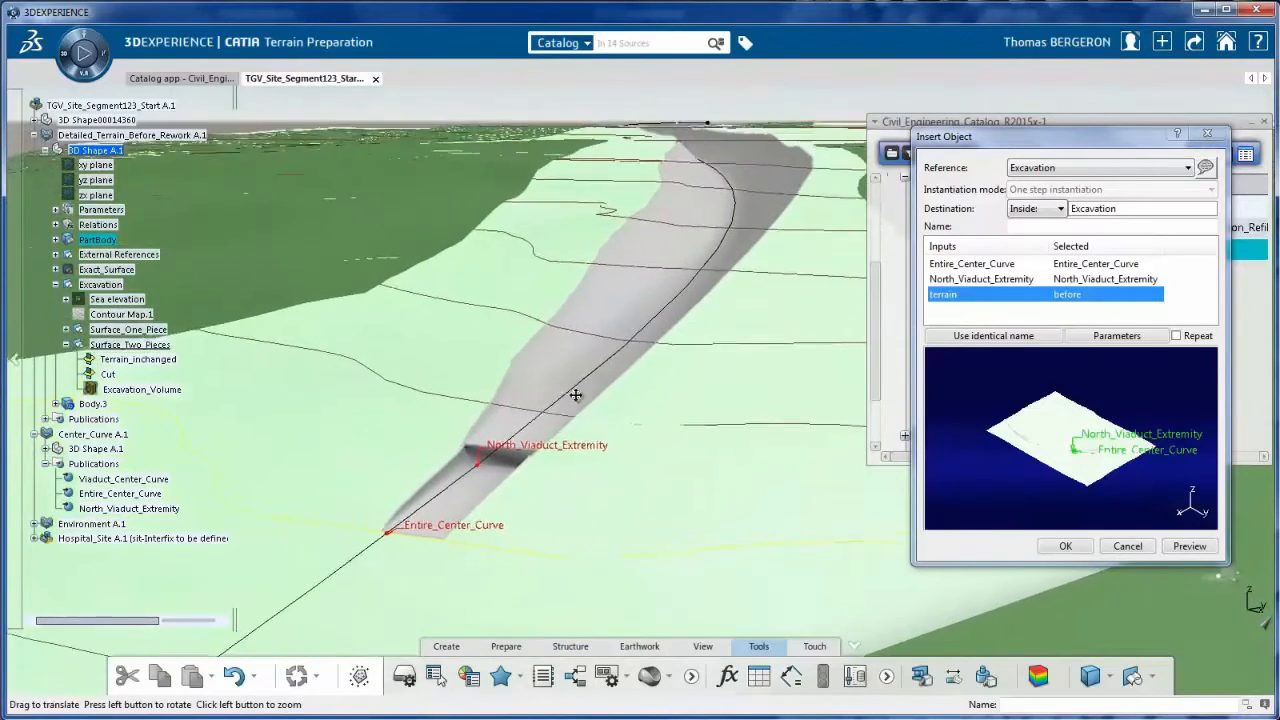
click(1116, 335)
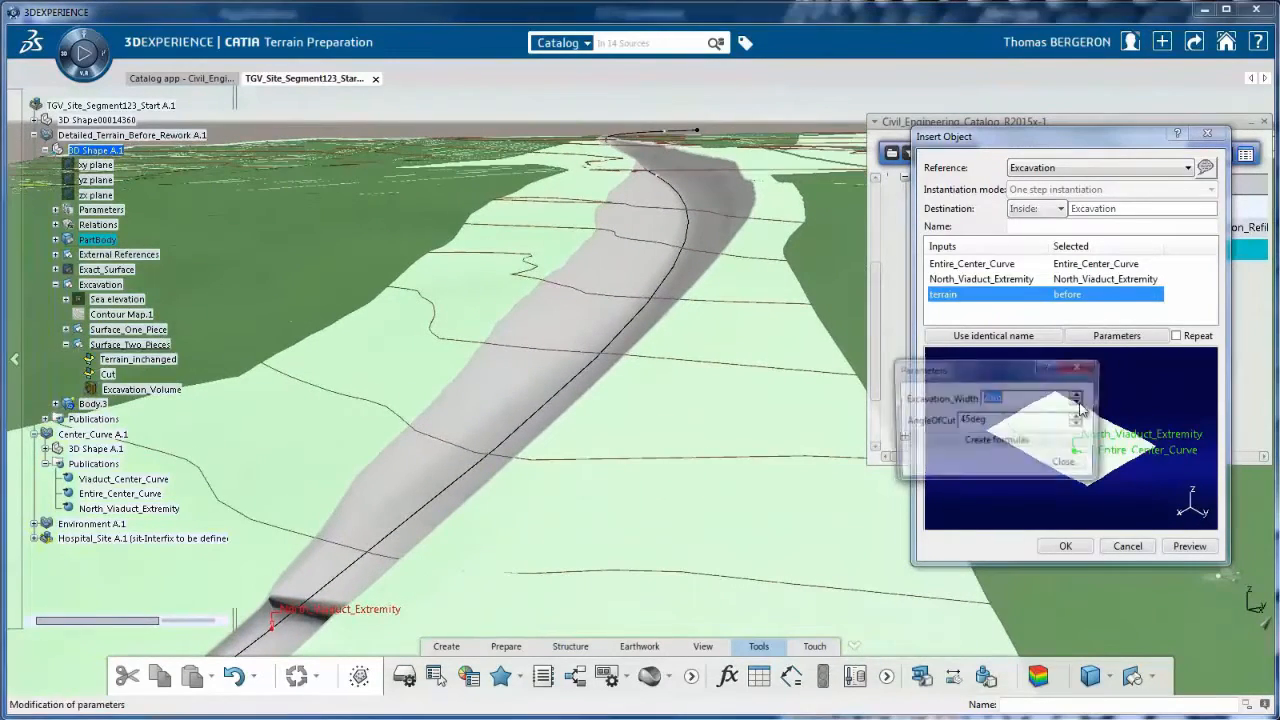
click(1189, 546)
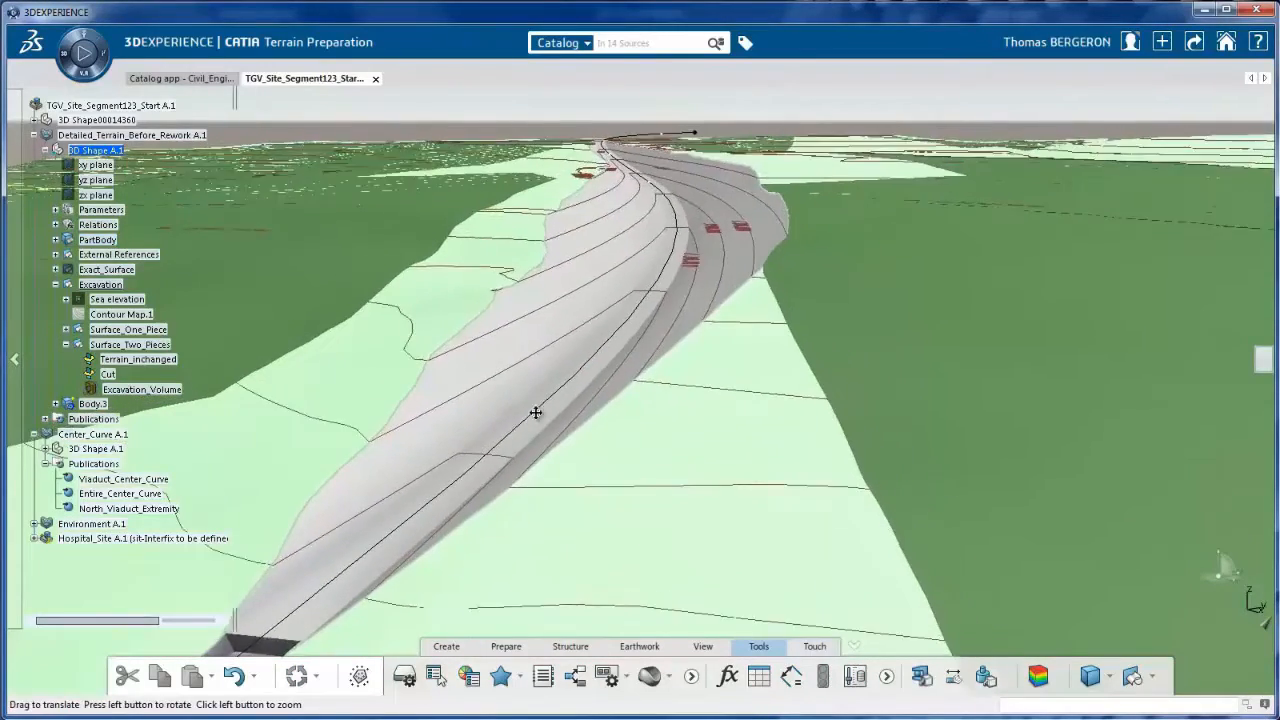
drag(535, 413, 750, 380)
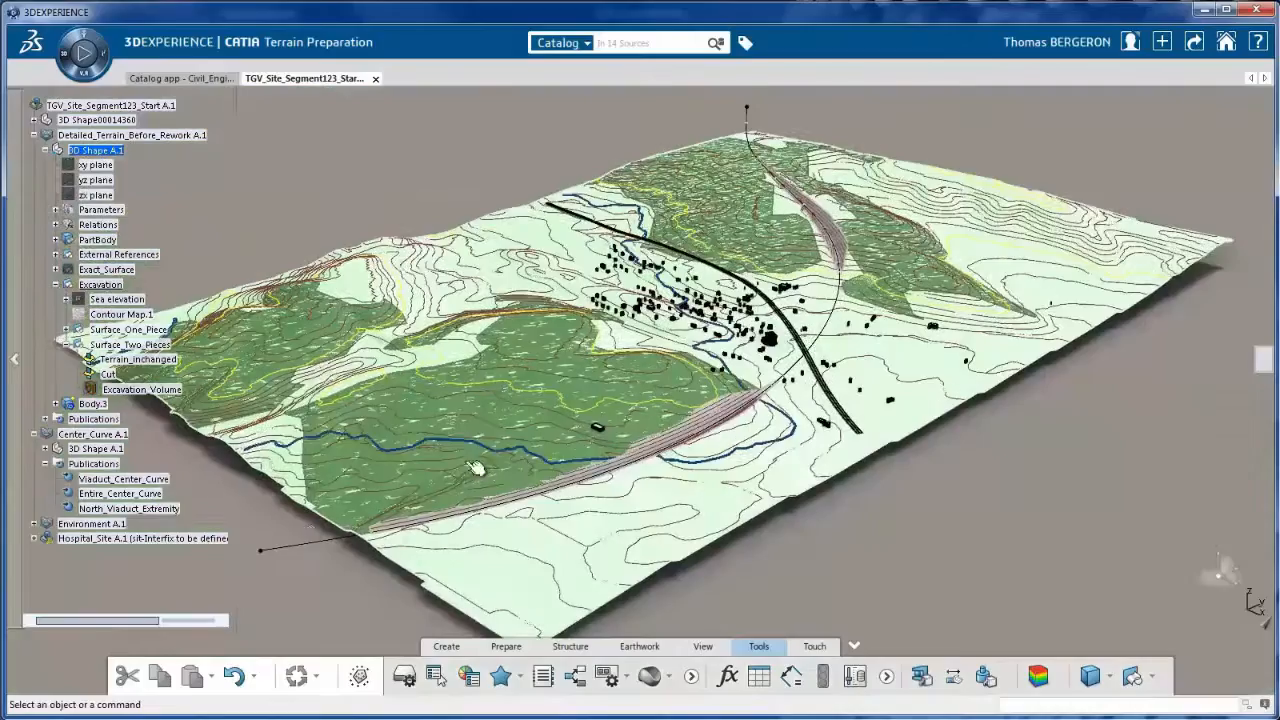
Measure Excavation_Volume, reading about 9.488e+006 m3.
click(141, 389)
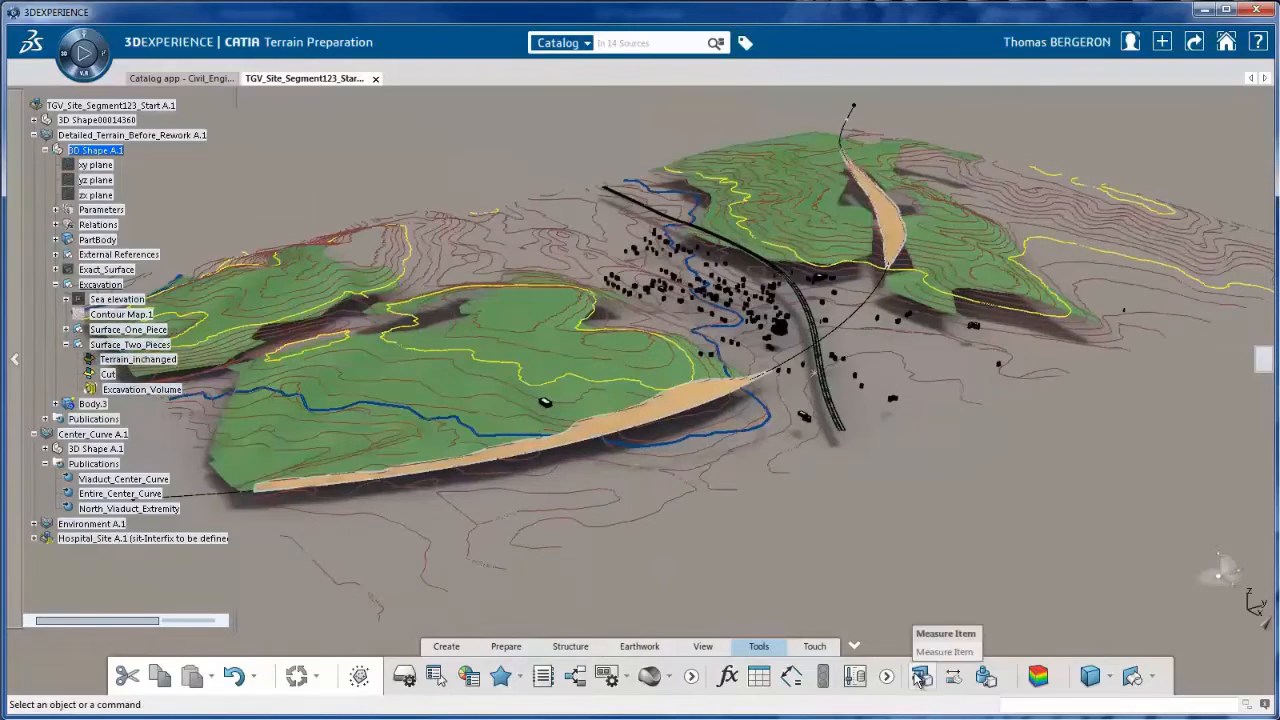
click(919, 676)
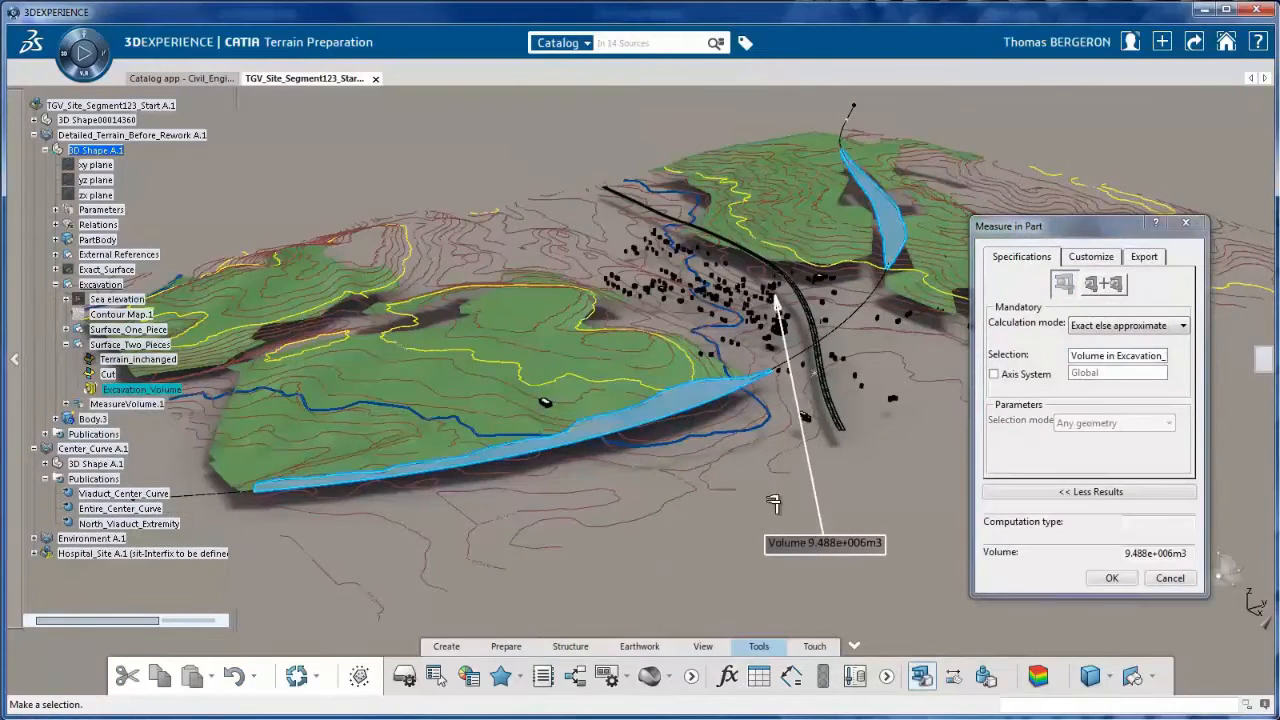
mouse_move(870, 180)
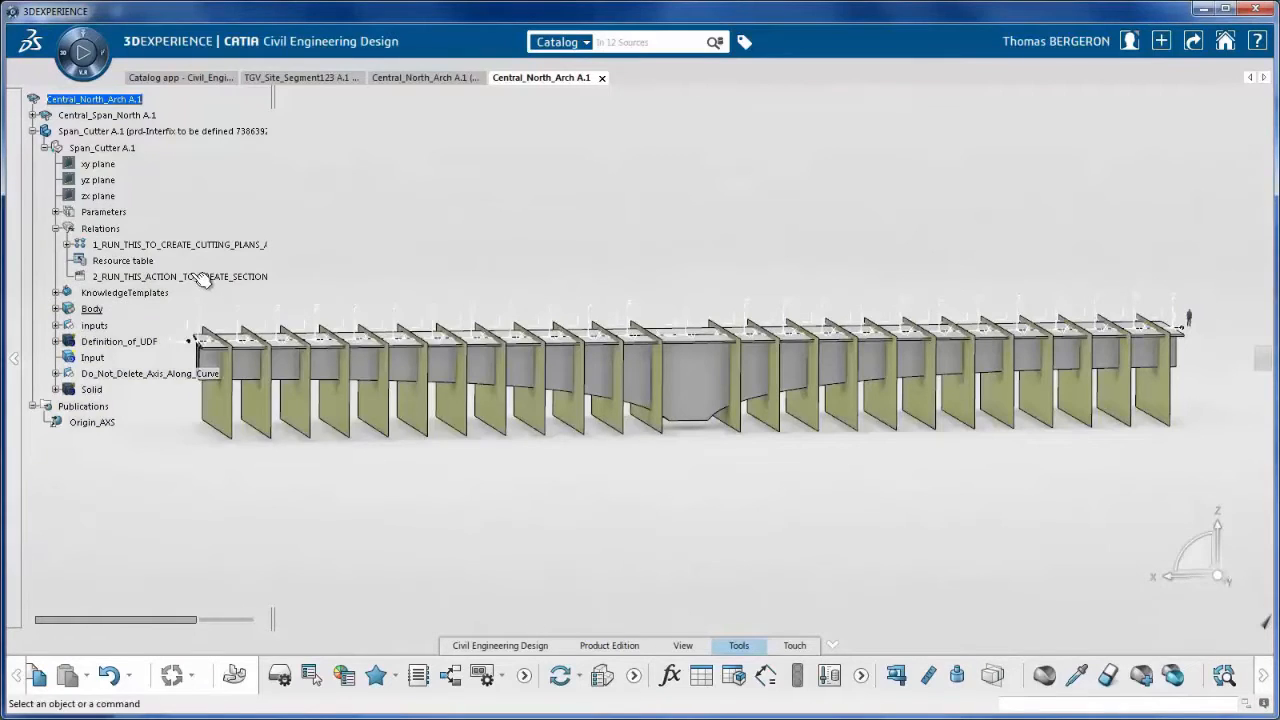
Run the section-segment action on Central_North_Arch A.1, then fly along the track.
right_click(180, 276)
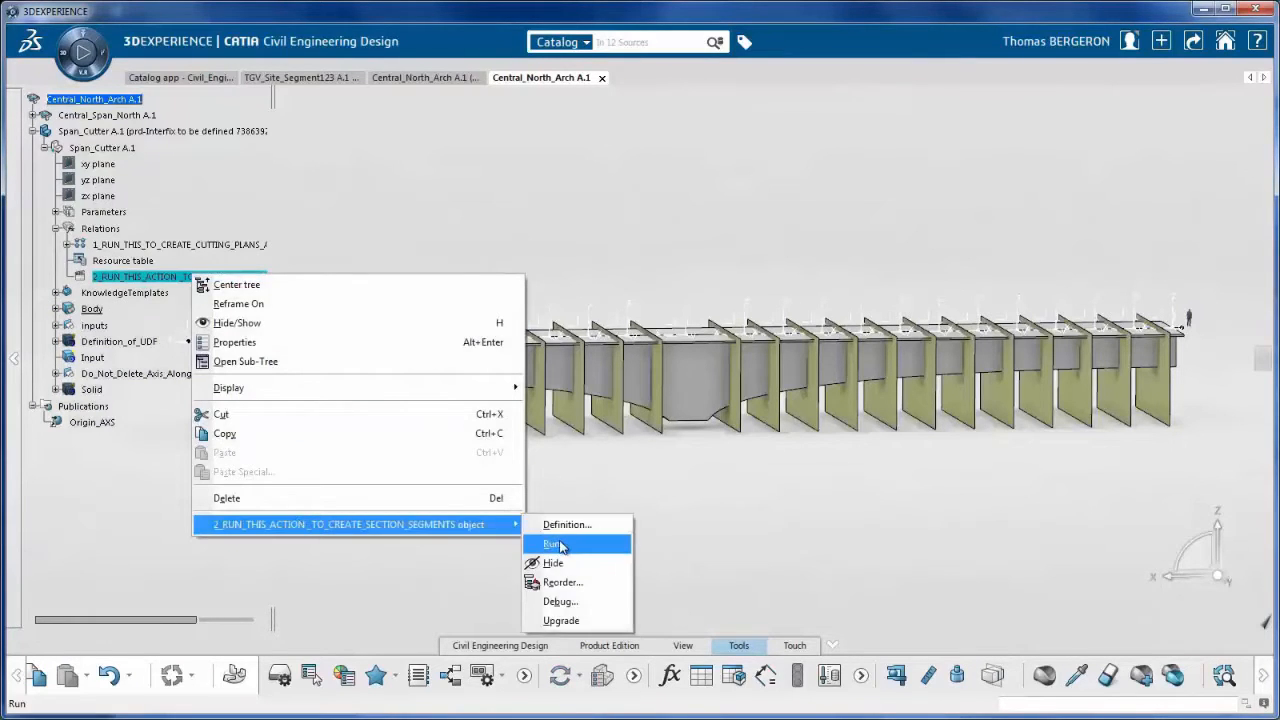
click(553, 543)
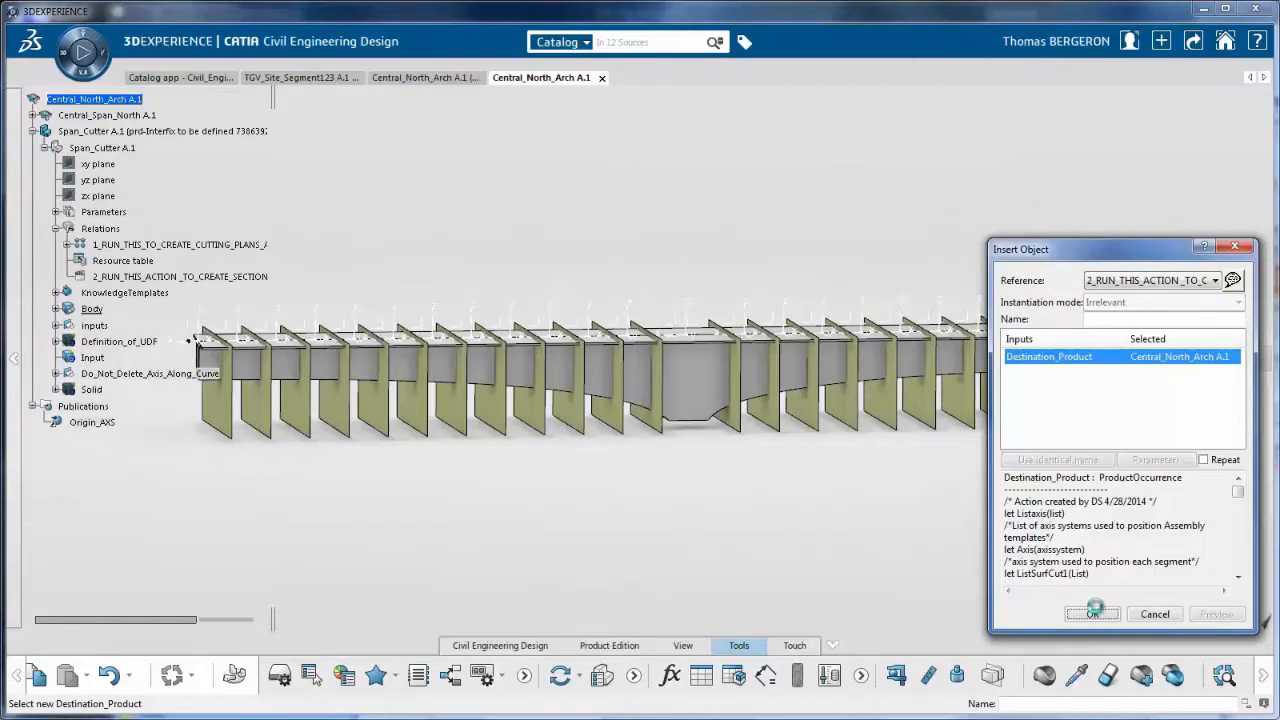
click(1092, 613)
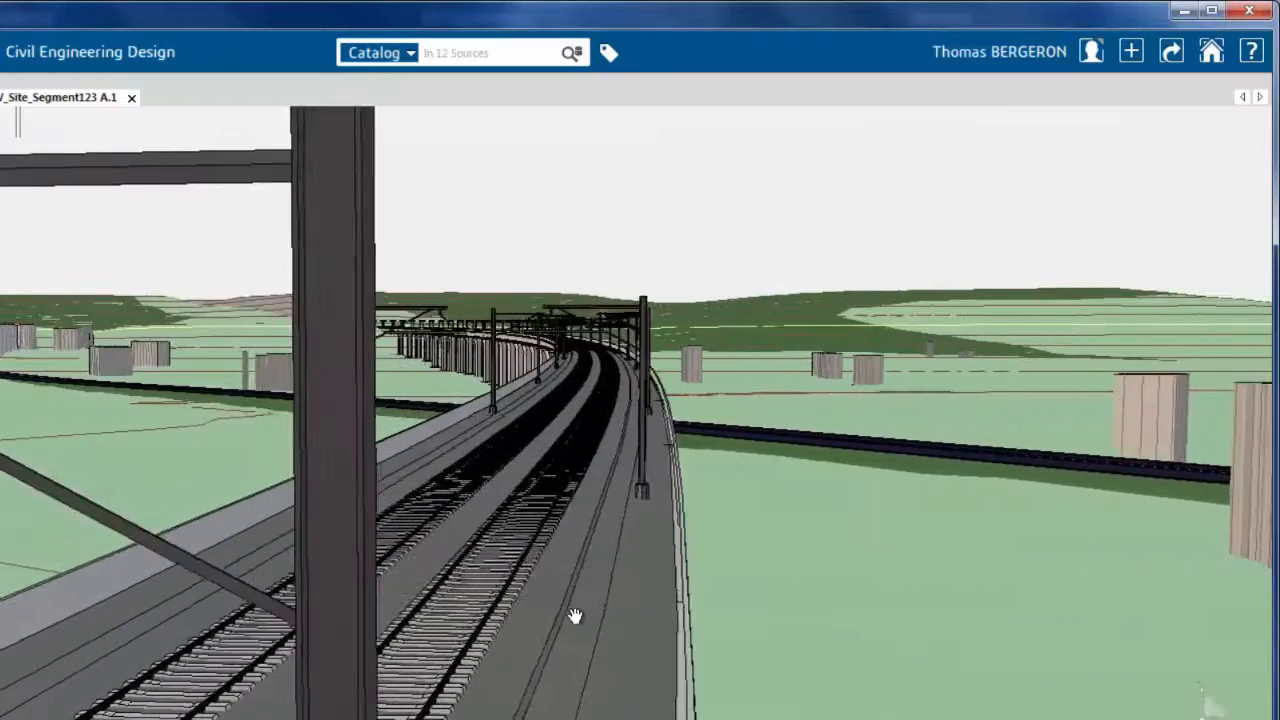
drag(575, 615, 610, 592)
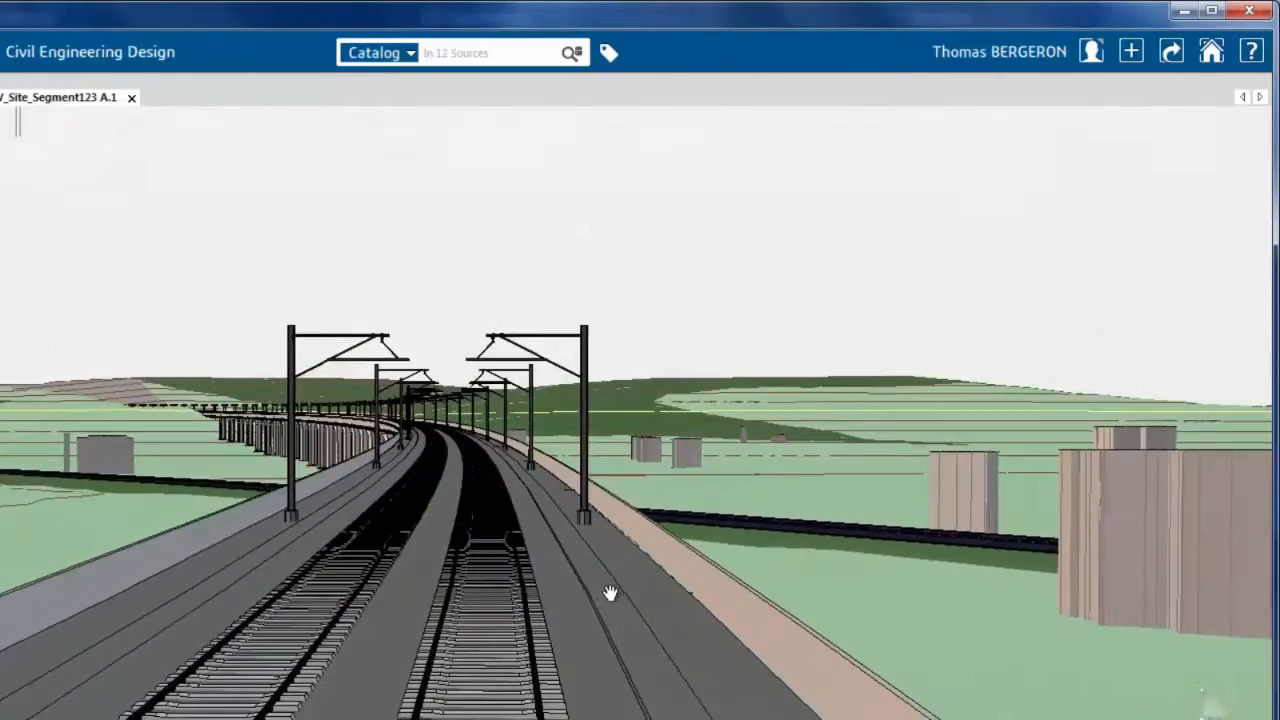